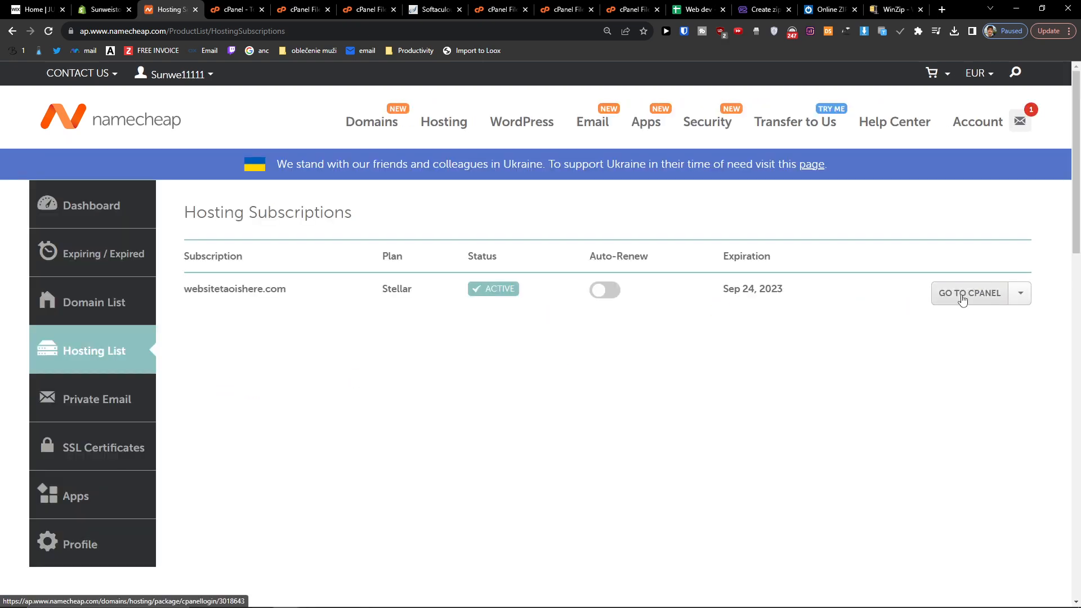
- Launch cPanel for the websitetaoishere.com subscription from the Namecheap Hosting List
left_click(970, 293)
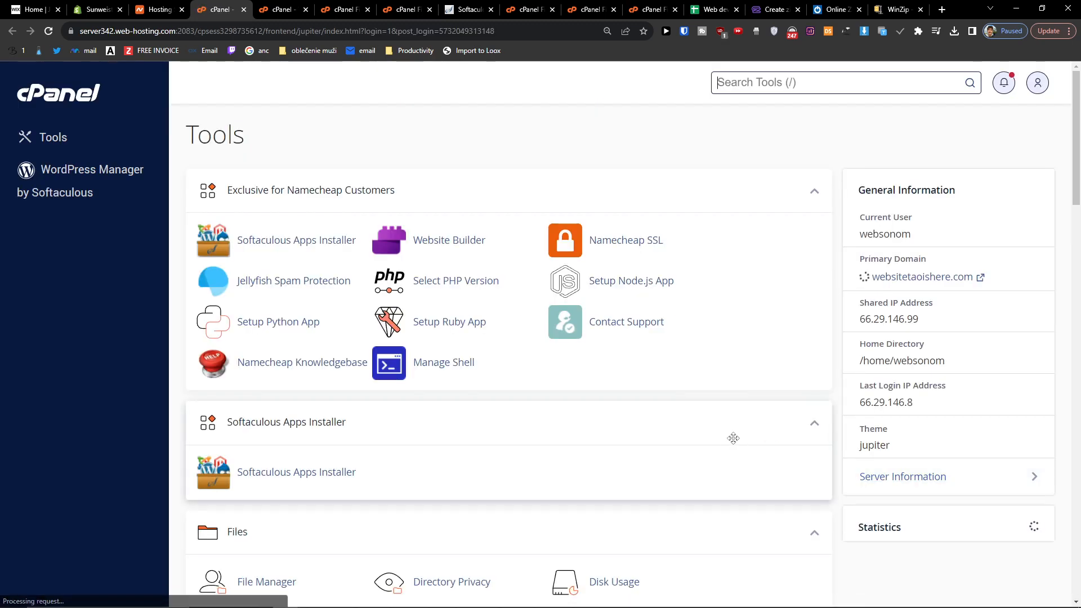
- Open File Manager from cPanel's Files section to view the home directory
scroll("down", 3)
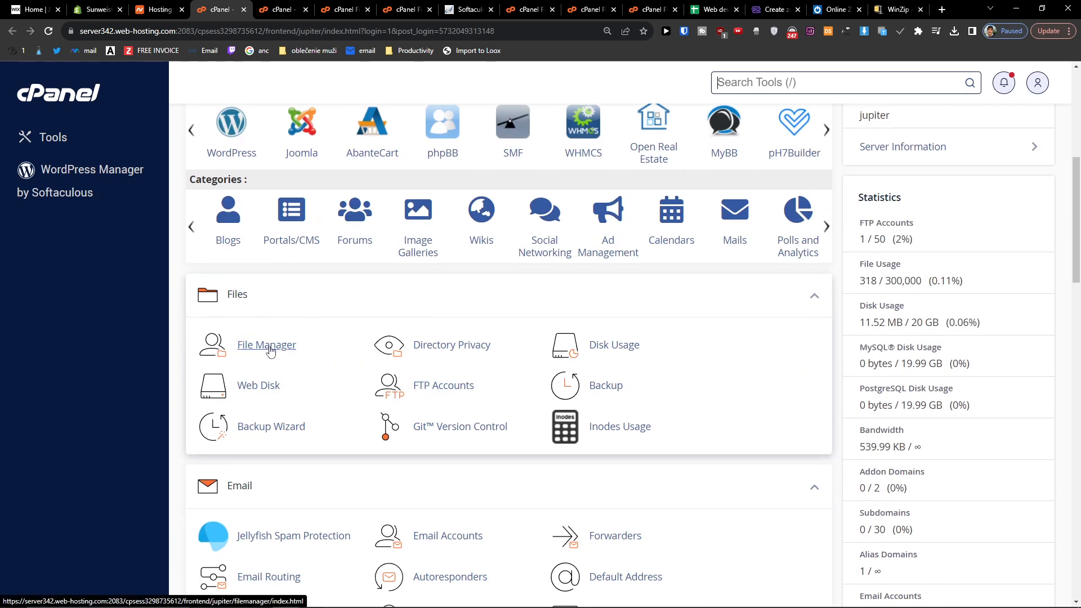
left_click(266, 345)
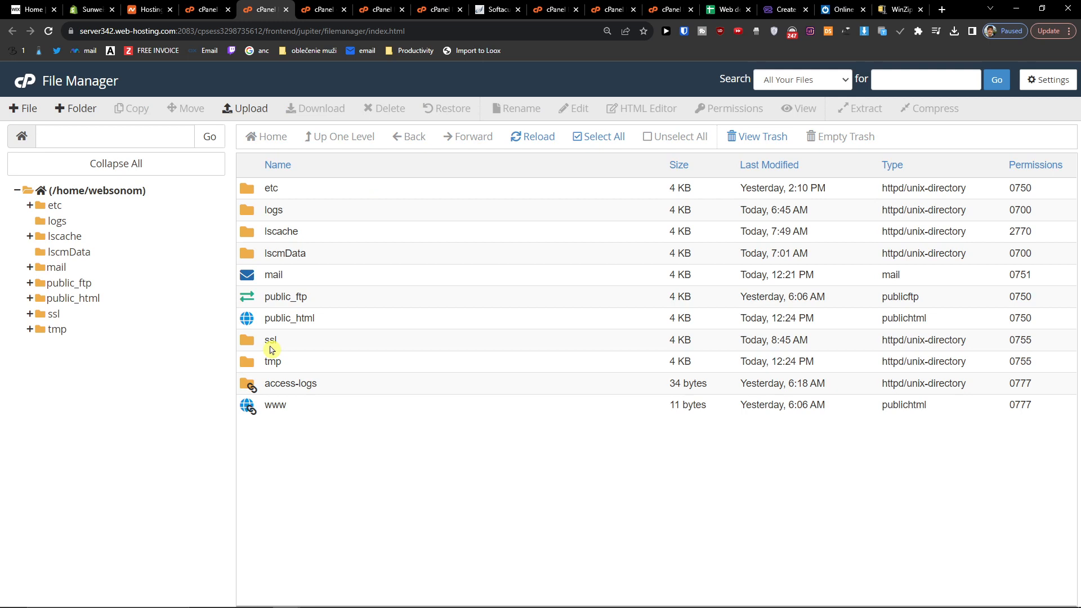
mouse_move(297, 350)
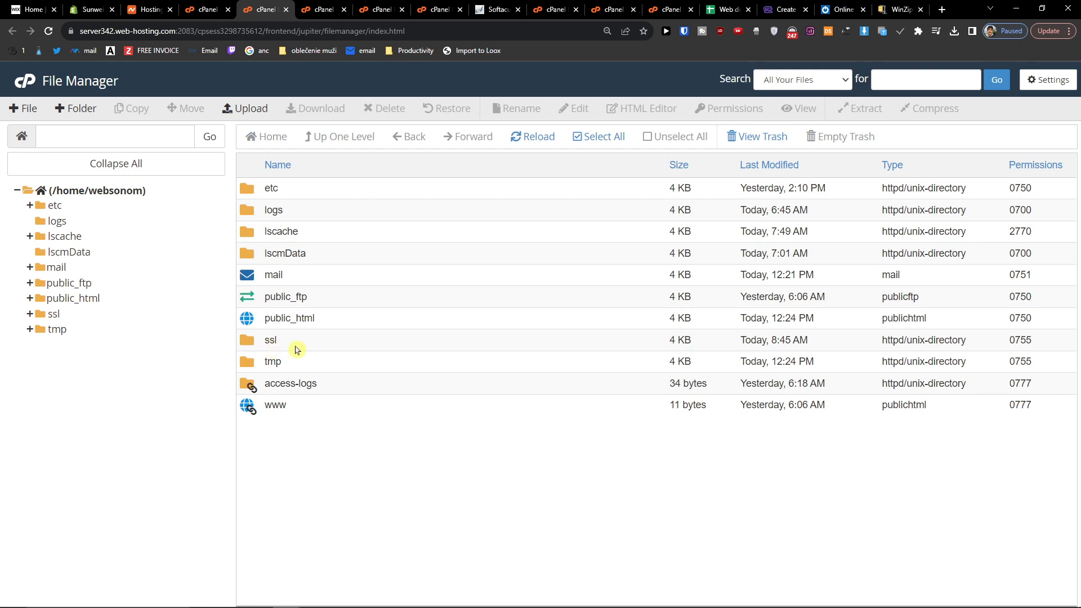
- Navigate the folder tree from mail to public_html and expand it, revealing cgi-bin
left_click(49, 266)
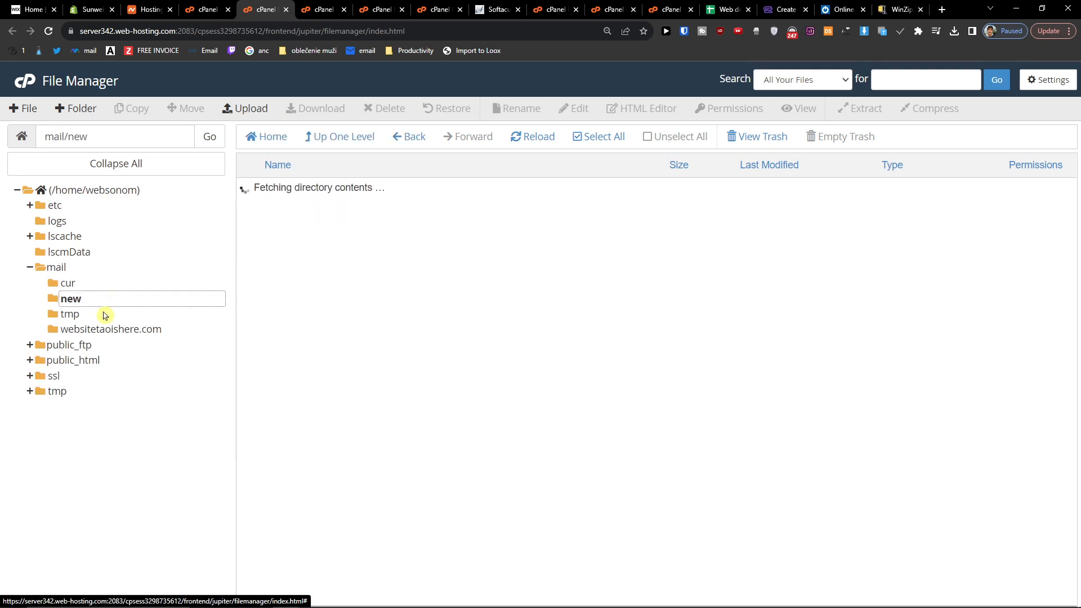
left_click(73, 360)
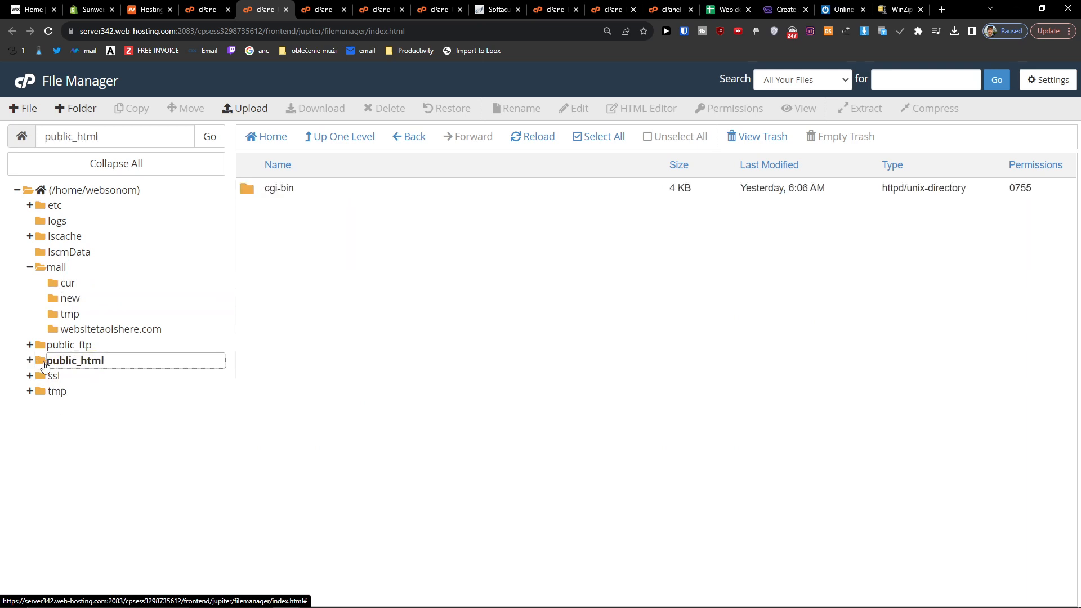
right_click(96, 364)
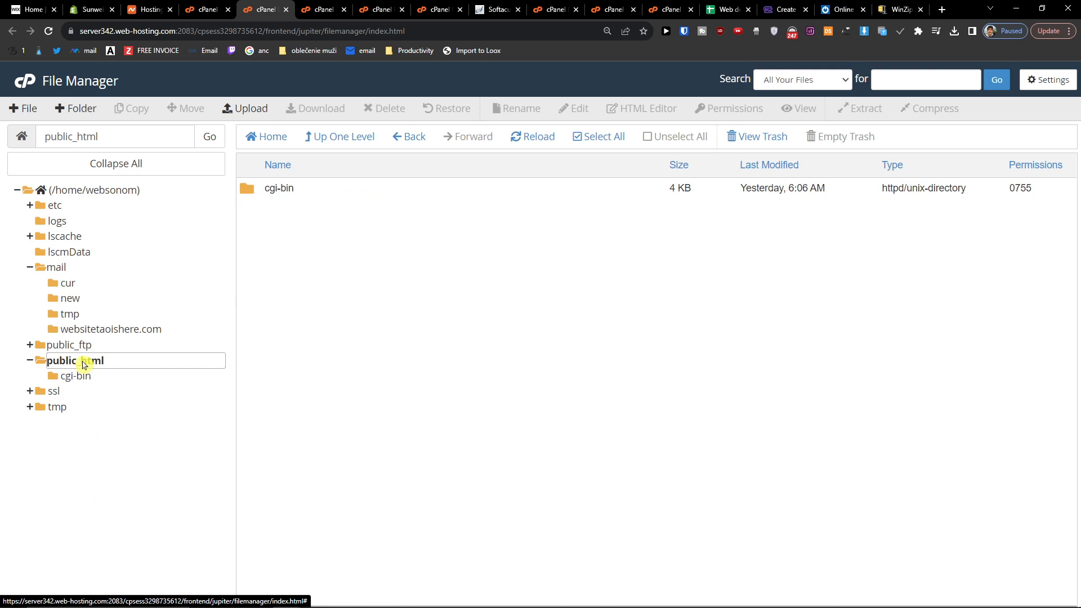
mouse_move(419, 286)
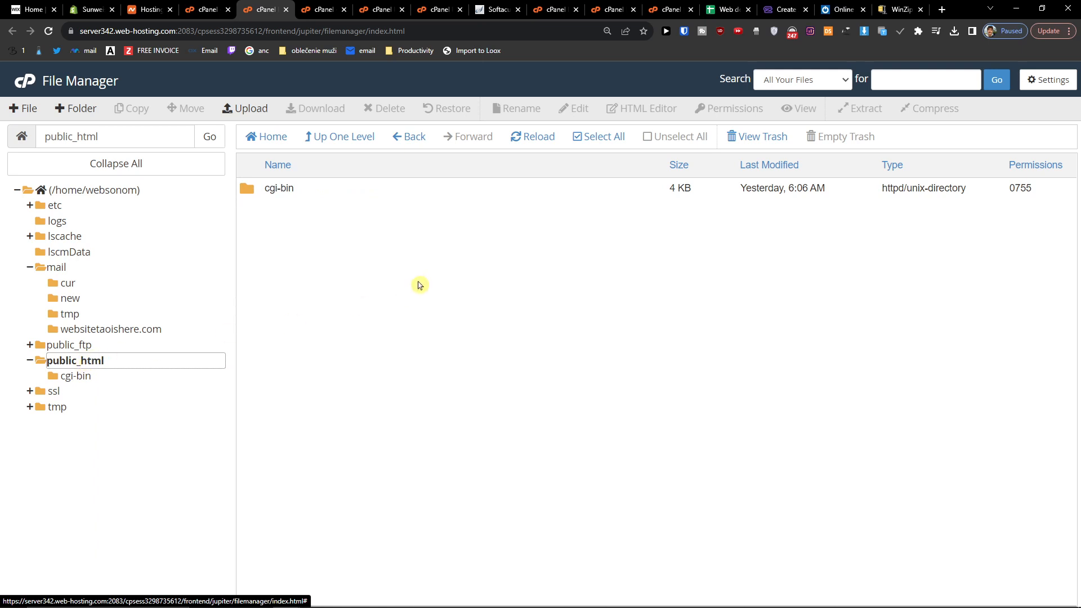
mouse_move(324, 249)
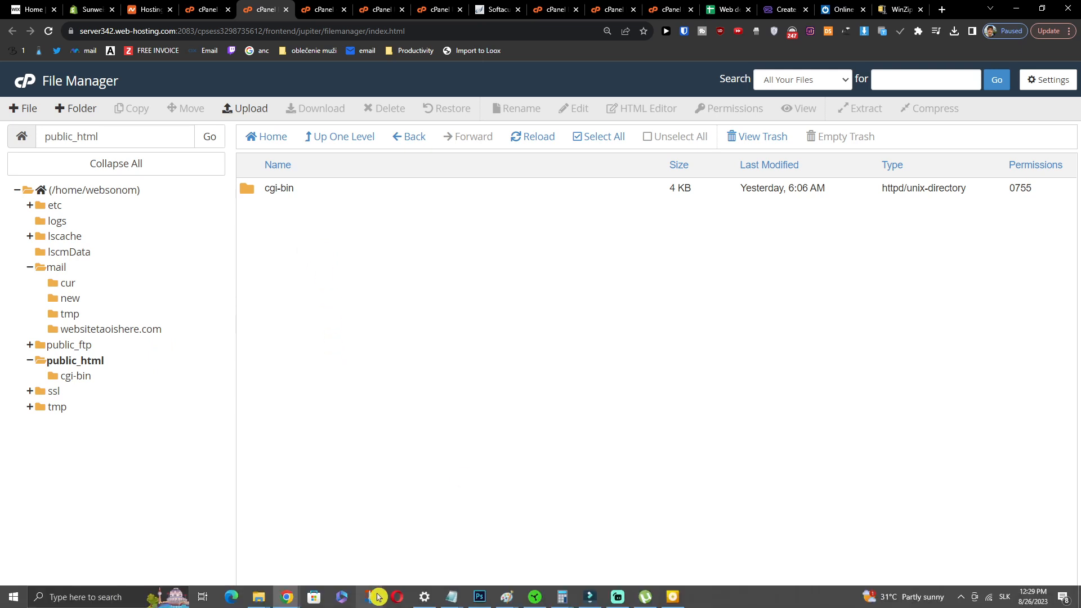
mouse_move(348, 474)
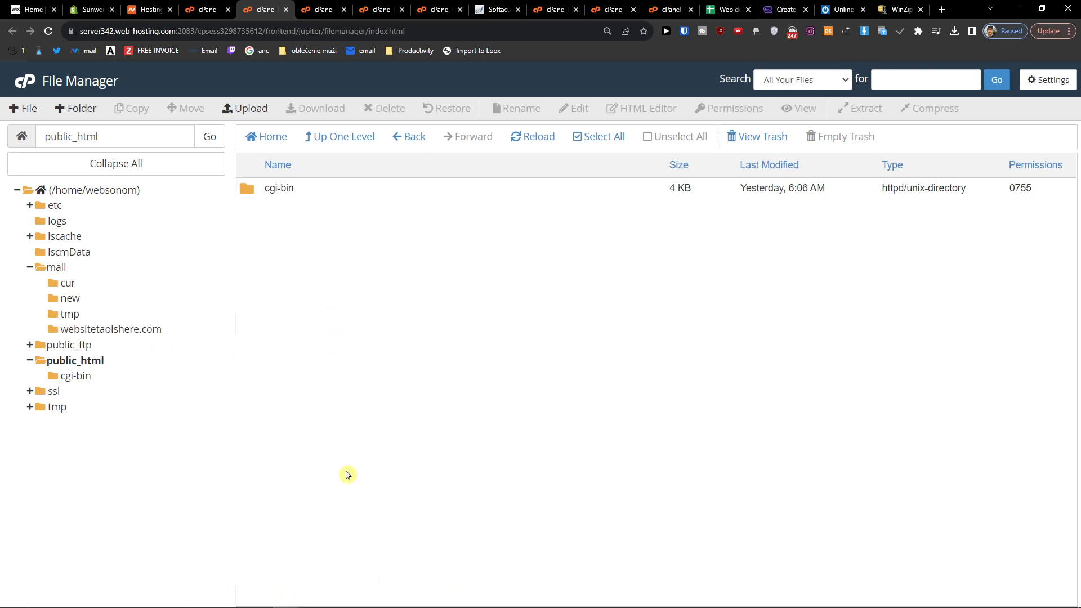
- Upload the 8.43 MB Silvinka2.zip to public_html and go back to the listing
left_click(244, 109)
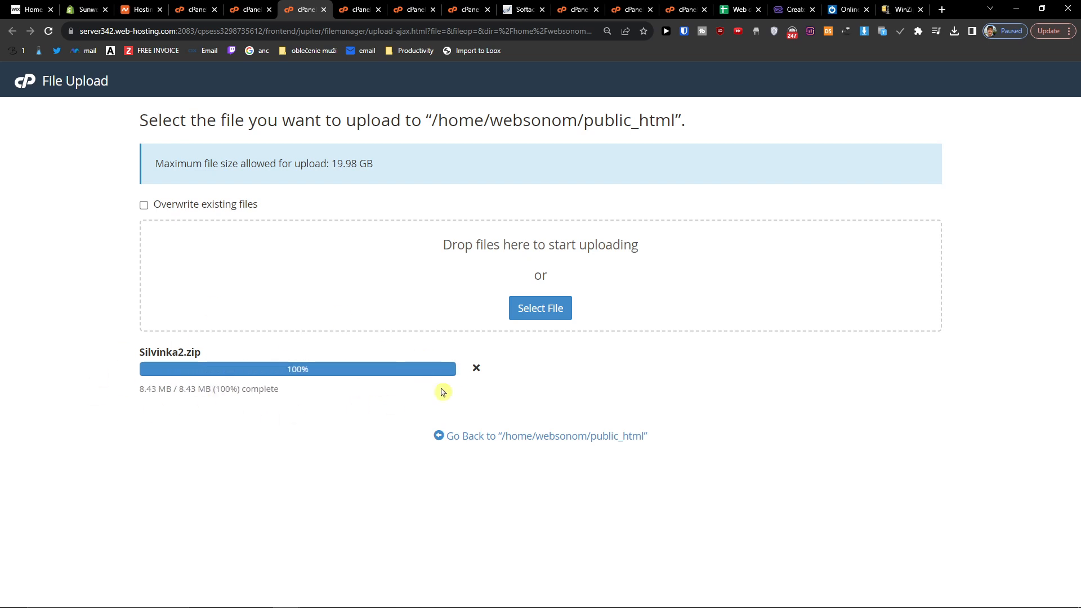
mouse_move(347, 388)
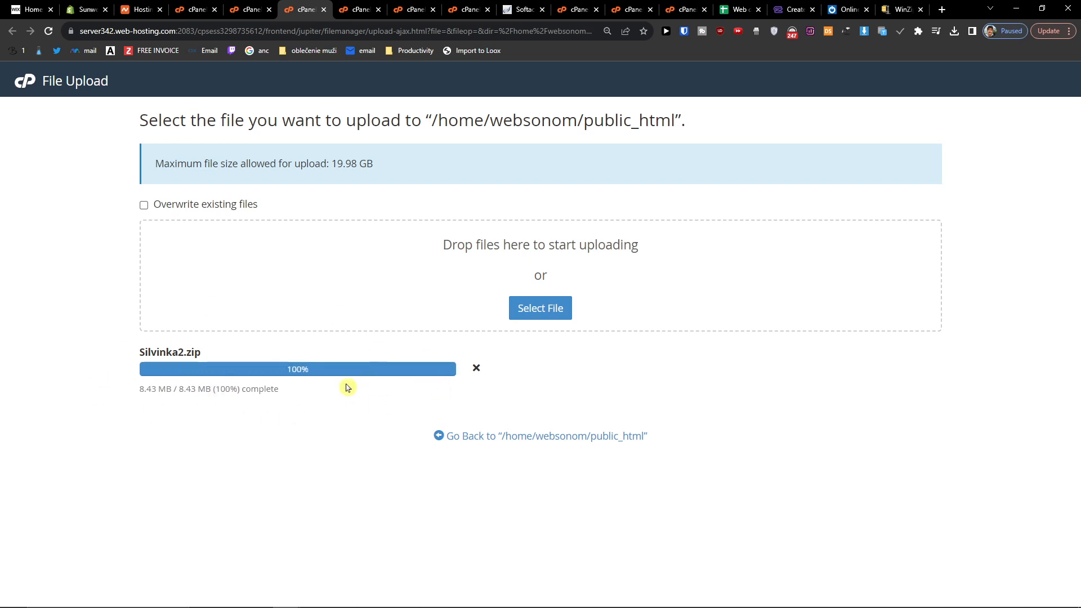
left_click(546, 435)
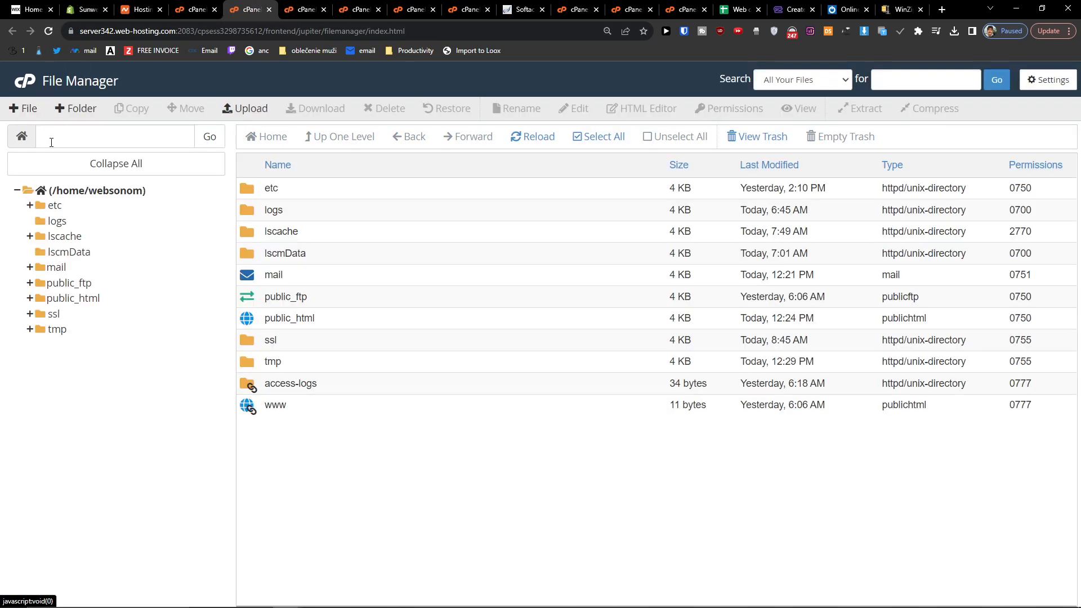
- Enable showing hidden files so public_html lists Silvinka2.zip, .well-known and .htaccess.bk
double_click(289, 318)
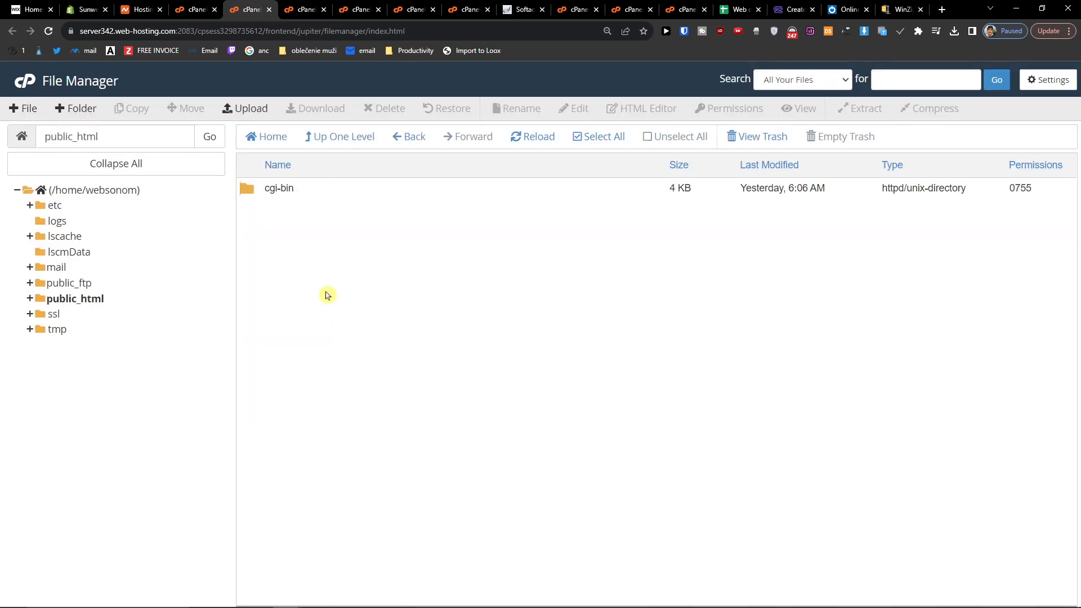
mouse_move(328, 295)
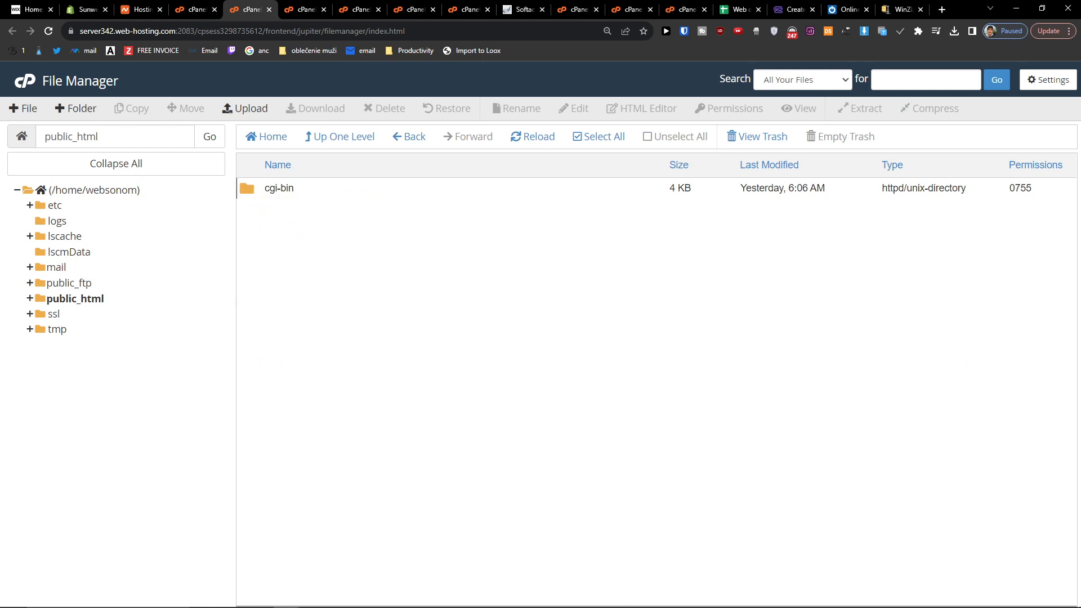
left_click(1048, 80)
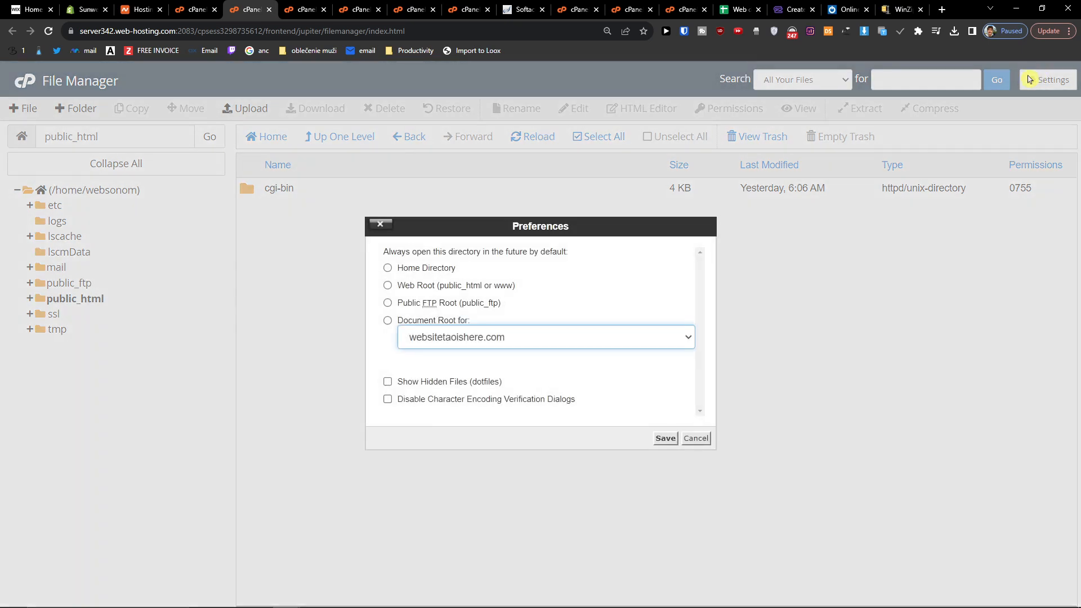
left_click(387, 382)
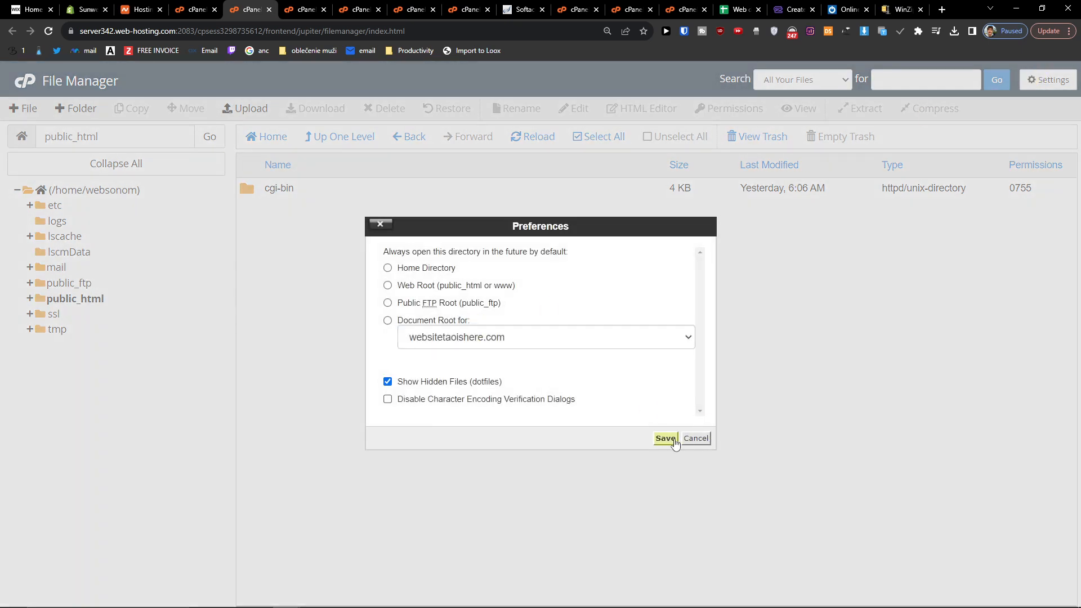
left_click(664, 438)
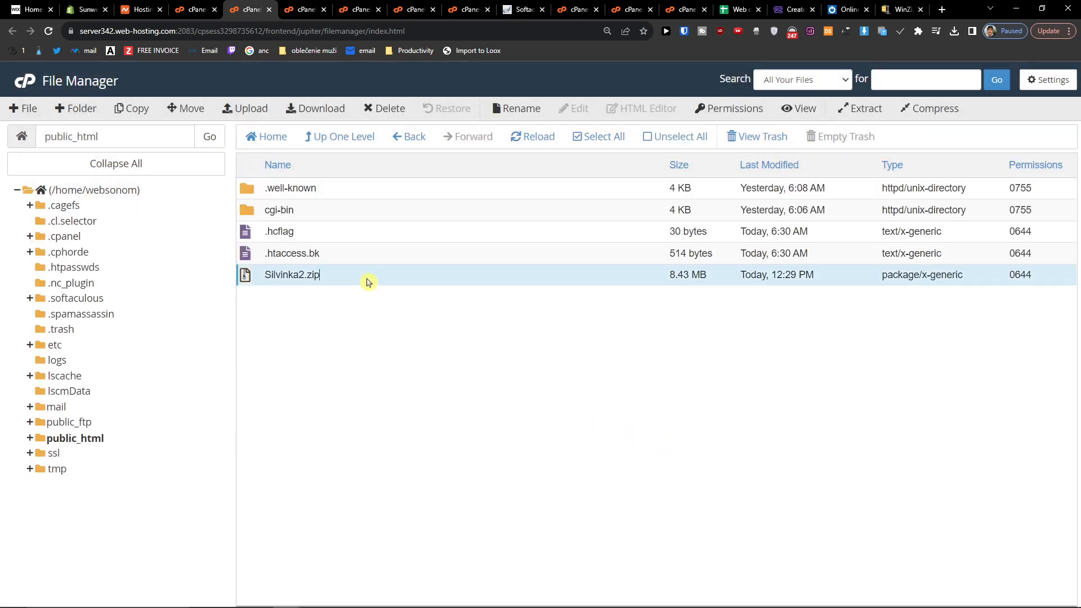
left_click(1047, 80)
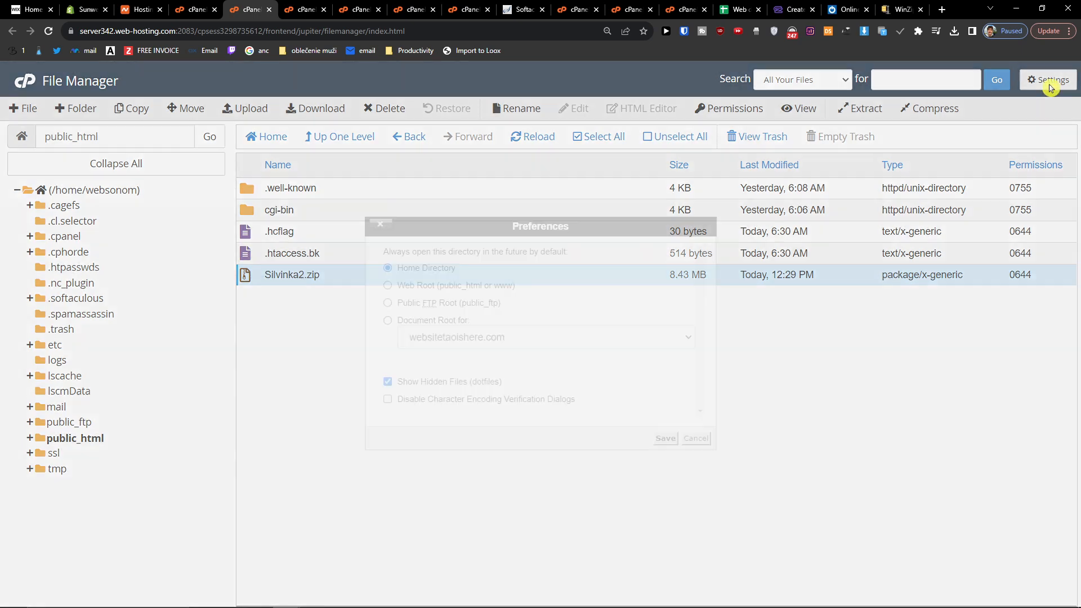
left_click(695, 438)
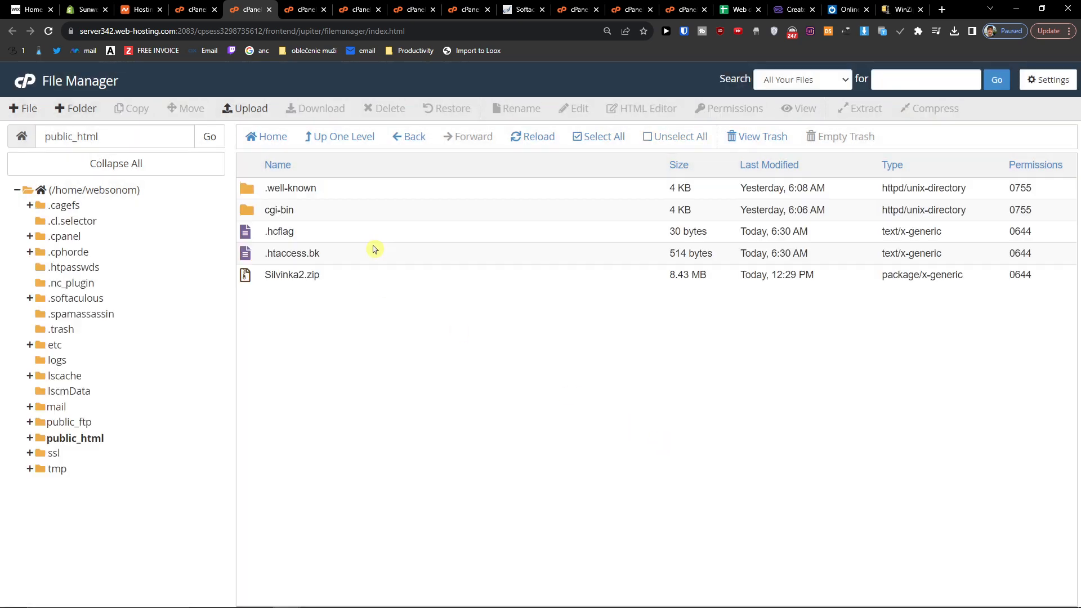
- Extract Silvinka2.zip into public_html, giving assets, index.html, page1.html and project.mobirise
left_click(292, 274)
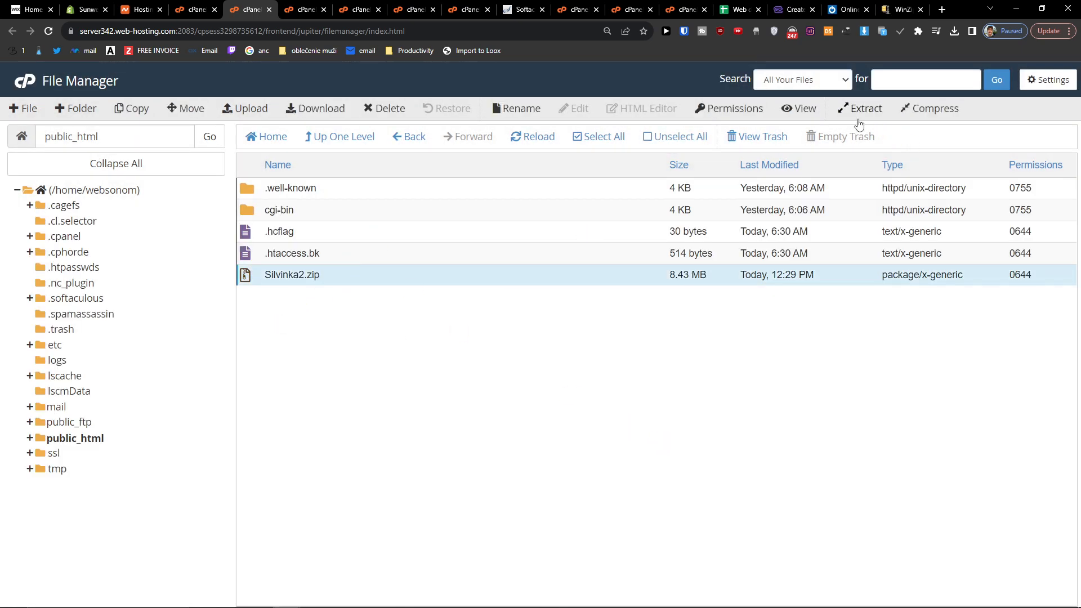
left_click(864, 108)
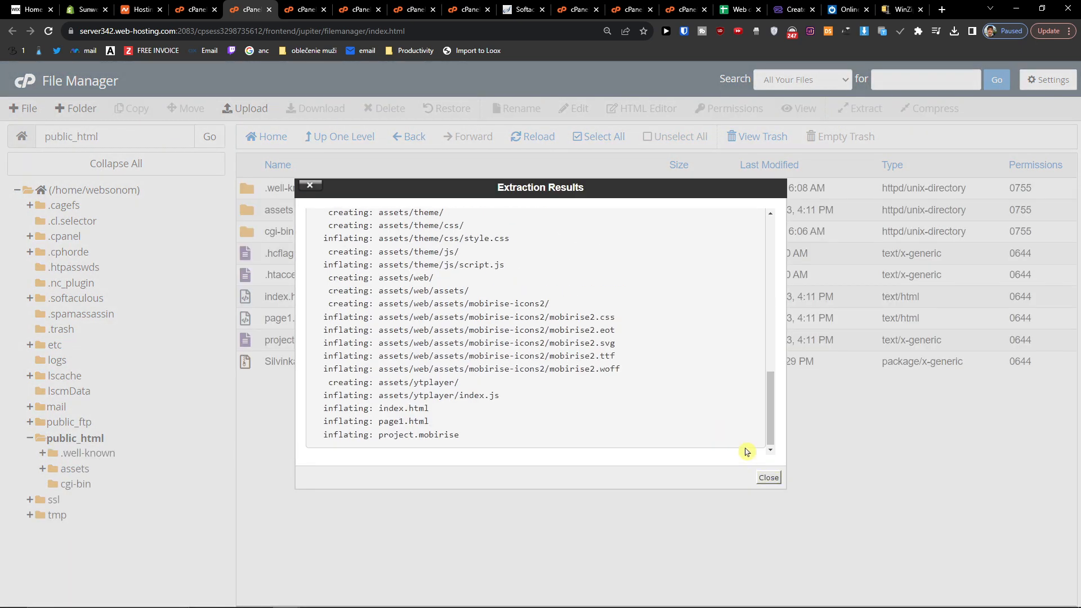
left_click(768, 477)
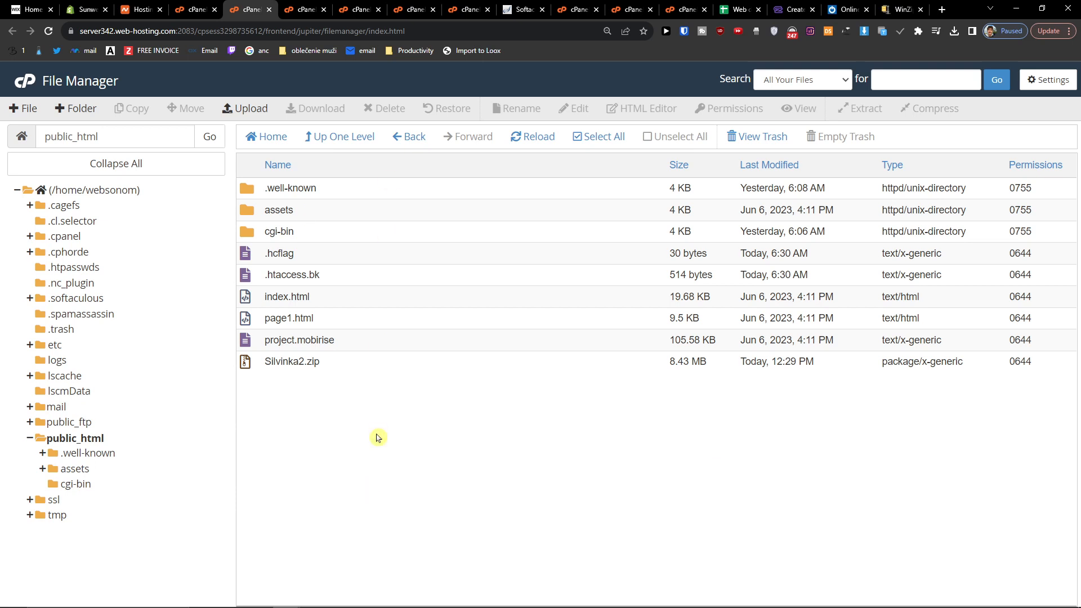
mouse_move(940, 9)
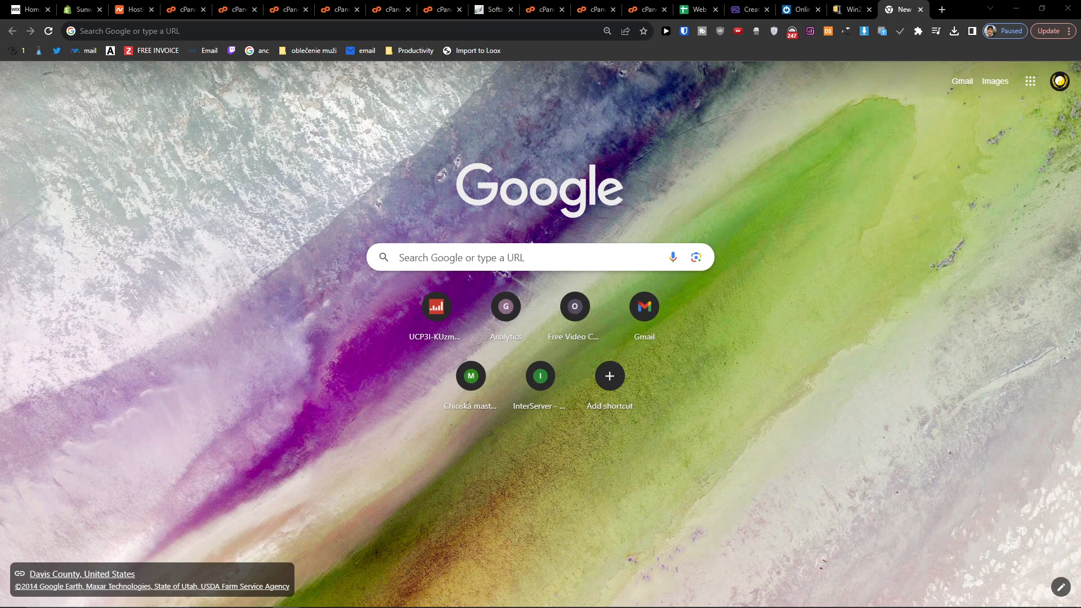
- Browse the WinZip install page, visit websitetaoishere.com, then return to Namecheap hosting
left_click(851, 9)
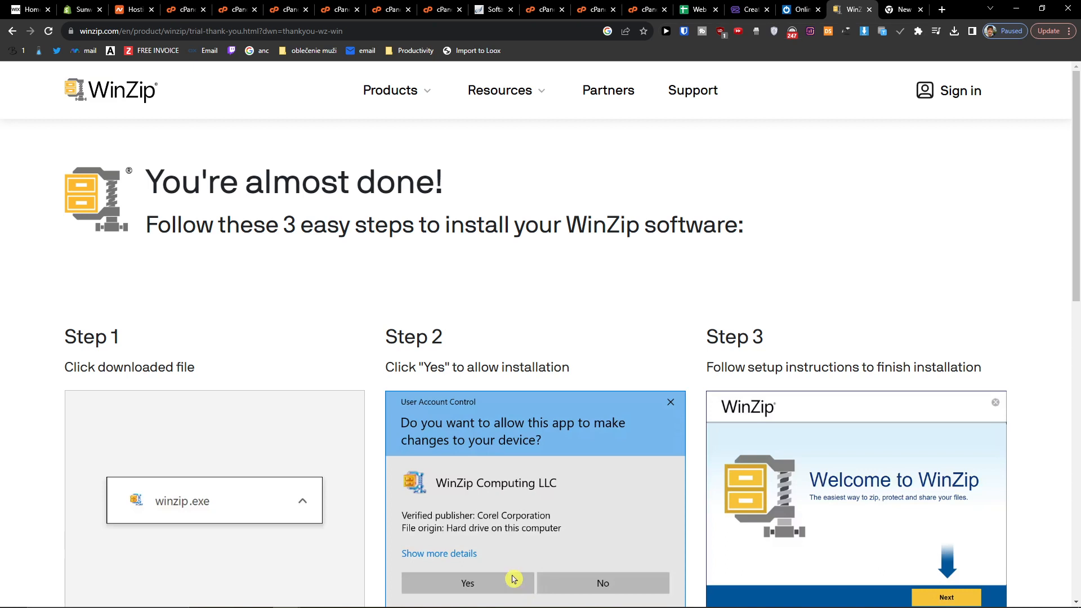
mouse_move(110, 89)
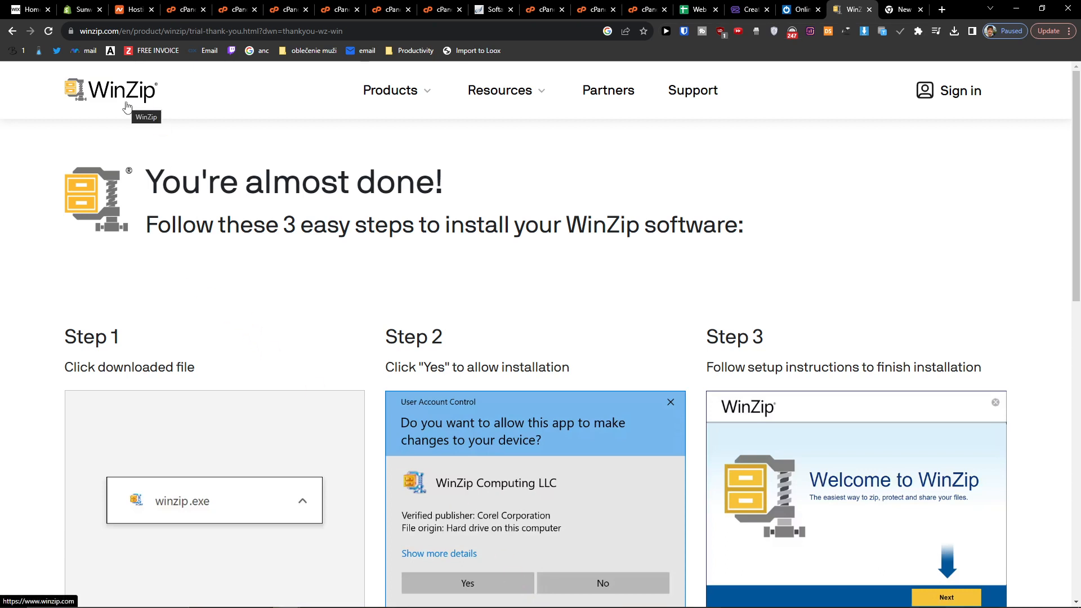
mouse_move(131, 89)
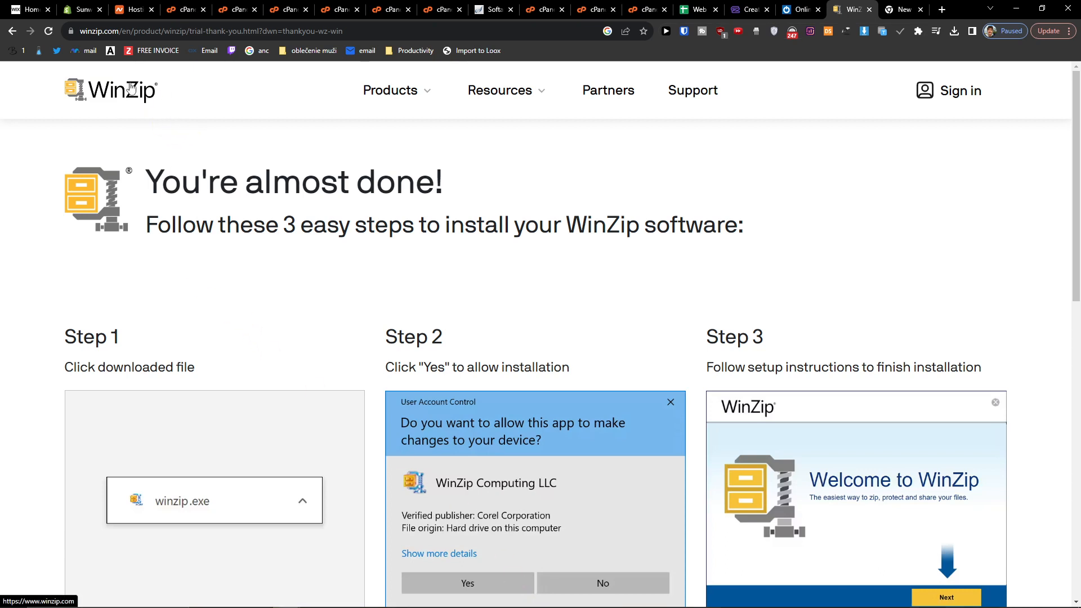
mouse_move(135, 194)
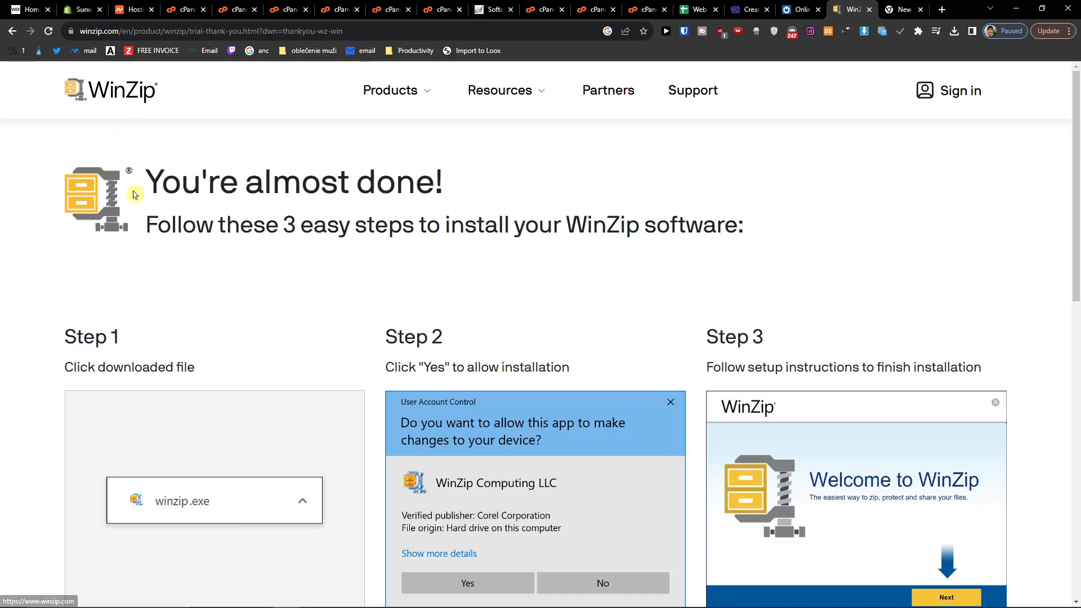
scroll("down", 3)
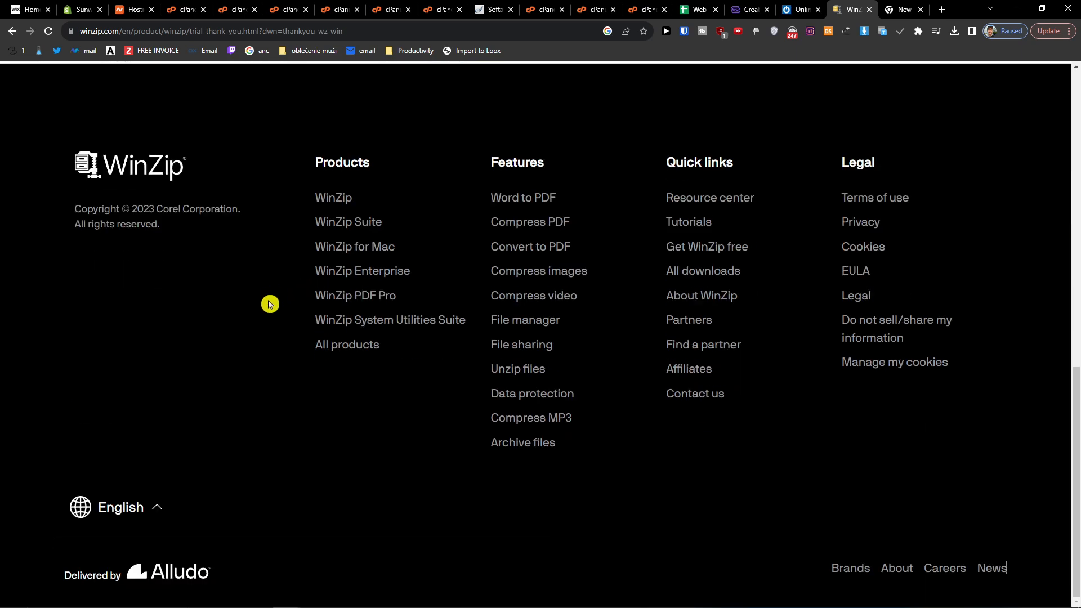
scroll("up", 3)
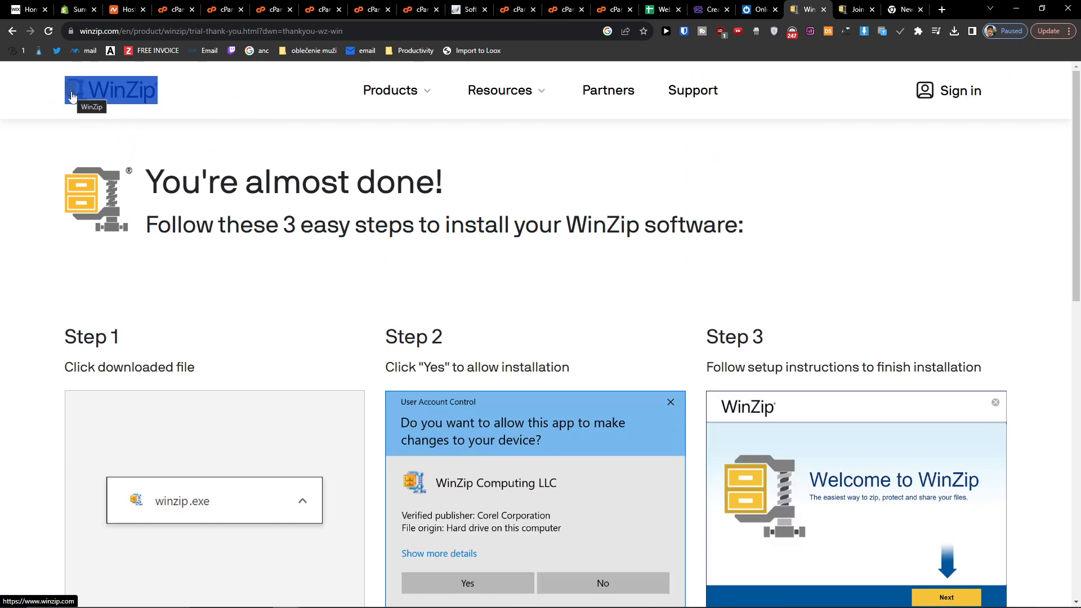
scroll("down", 3)
type("websitetaoishere.com")
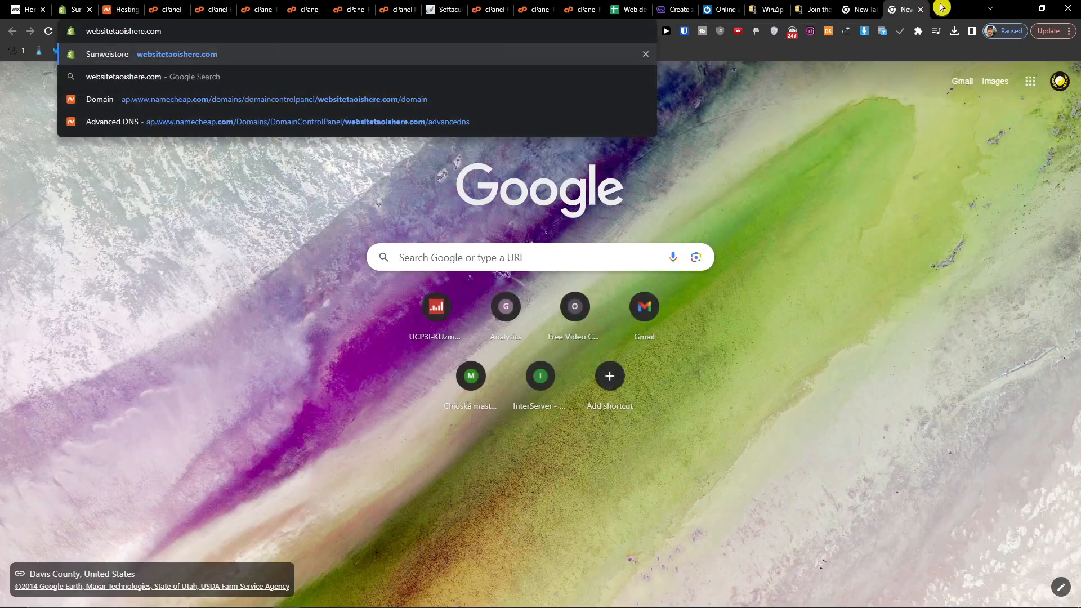
left_click(176, 54)
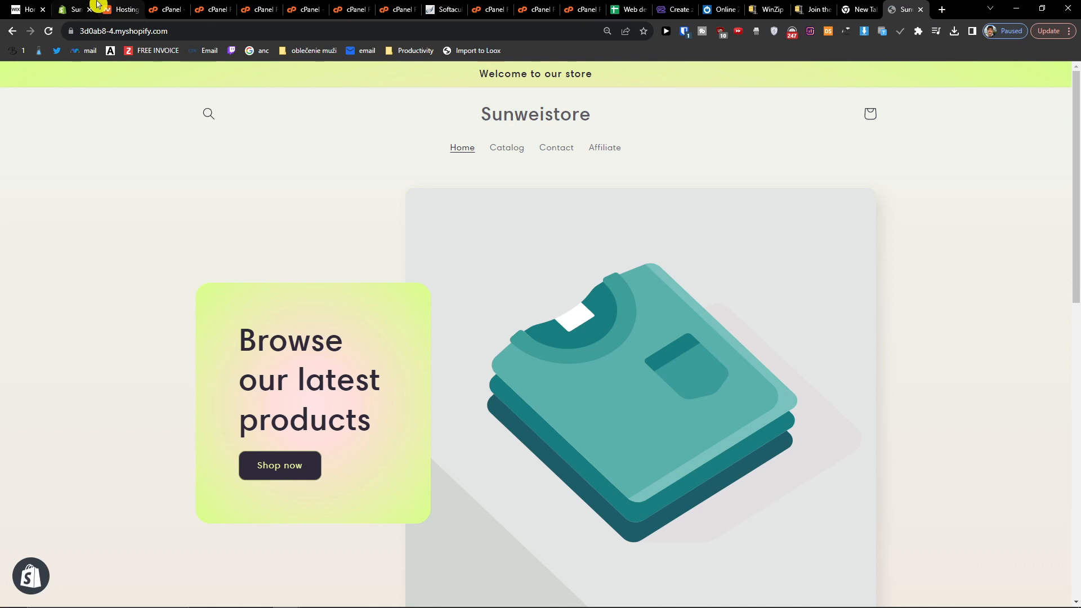
left_click(123, 9)
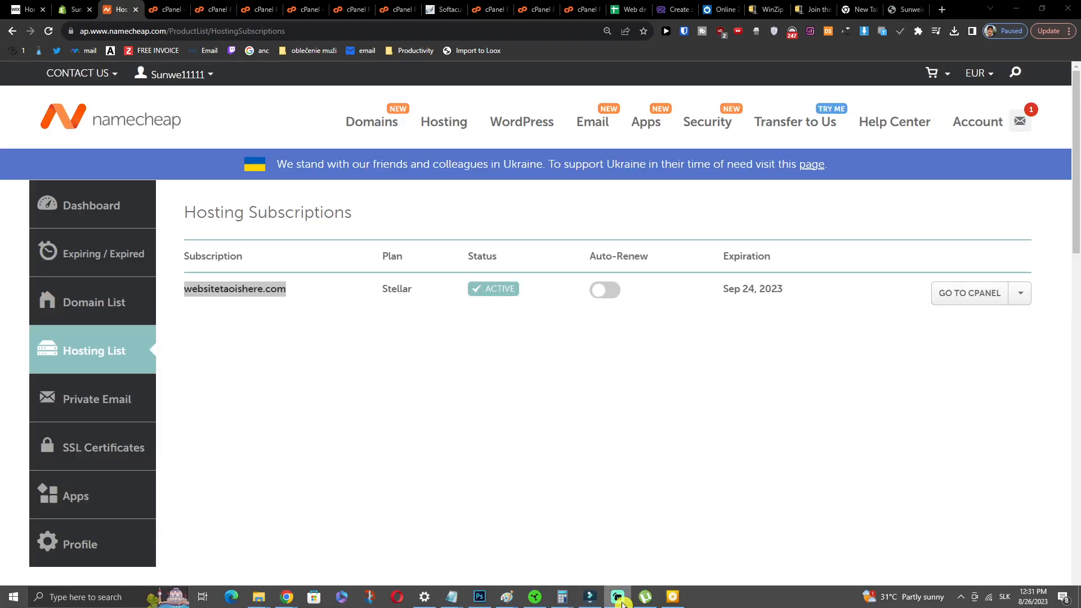
- Select the websitetaoishere.com subscription and reopen its cPanel dashboard
double_click(235, 289)
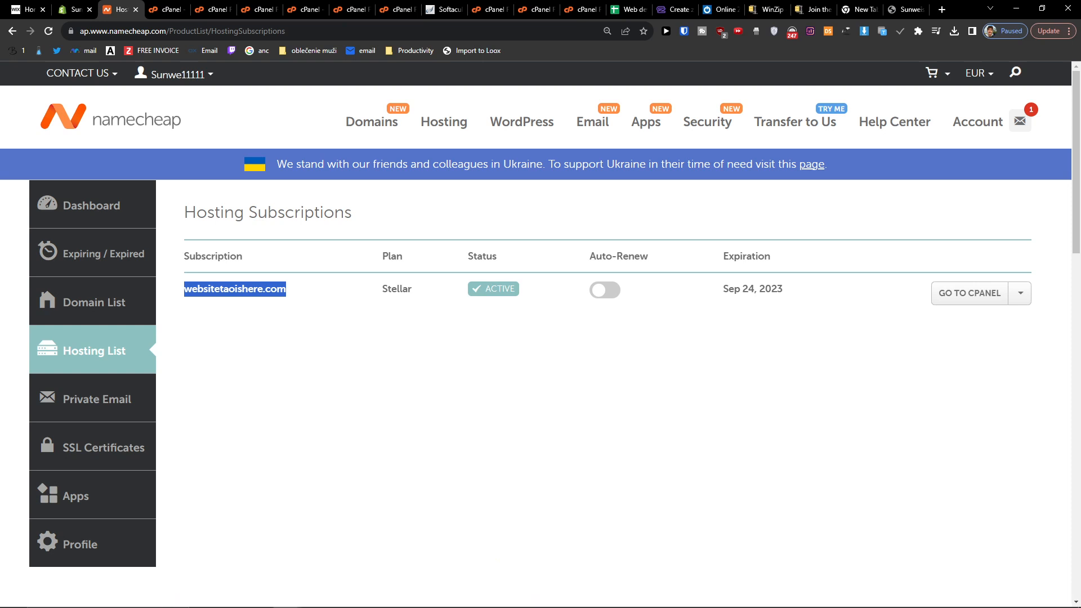
left_click(968, 293)
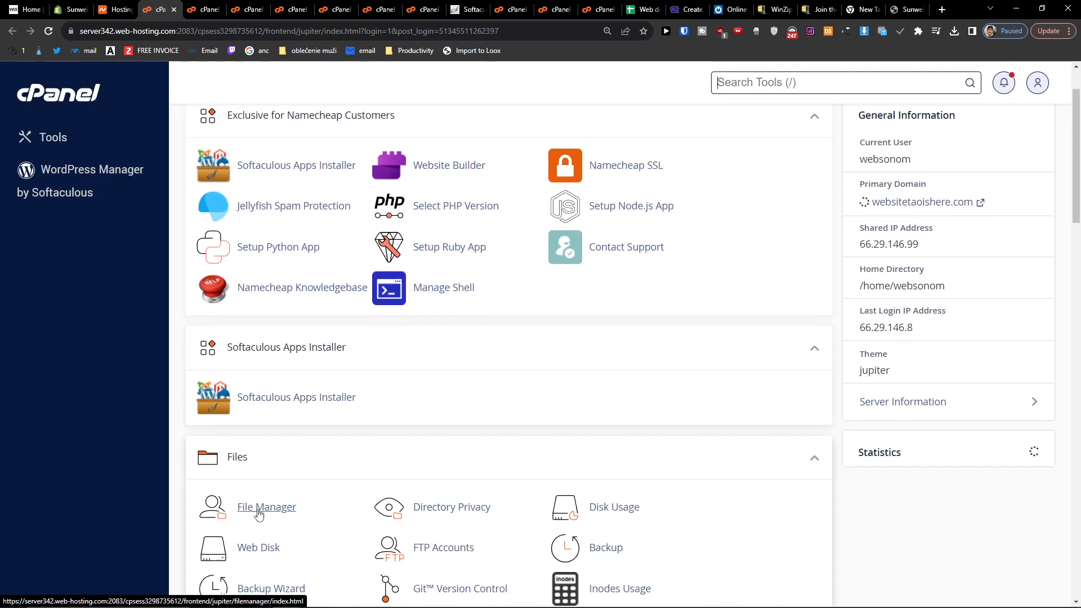
- Reopen File Manager on public_html, showing the extracted site files beside Silvinka2.zip
left_click(267, 507)
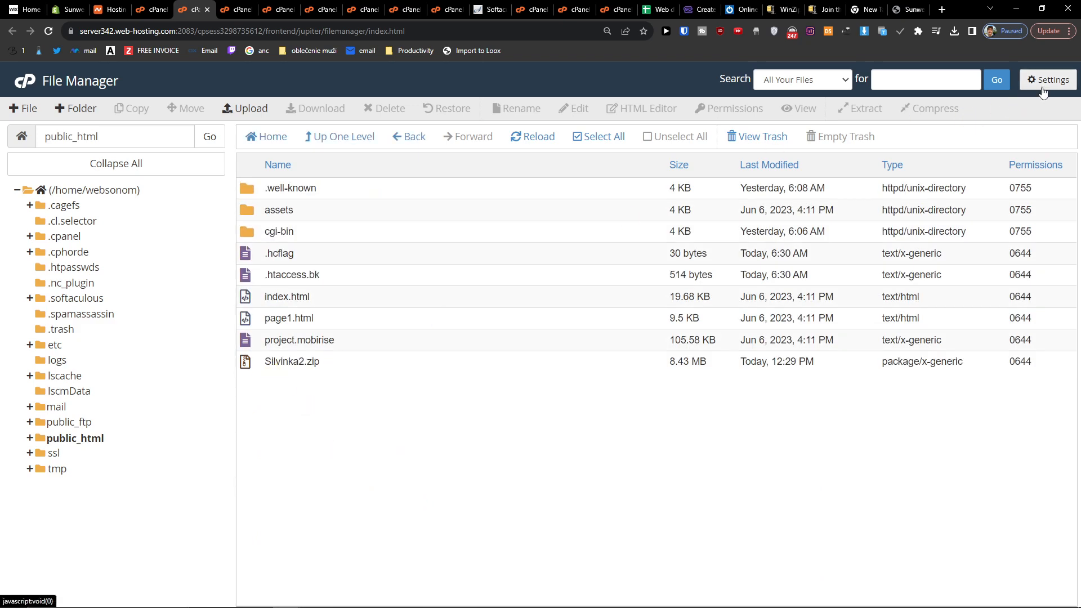
left_click(1047, 79)
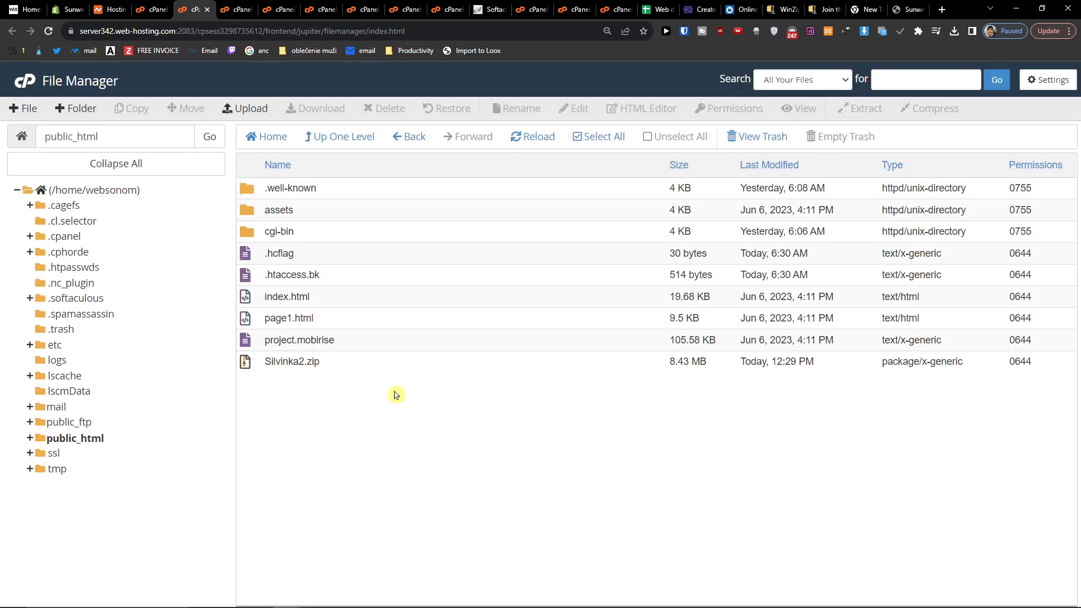
left_click(243, 108)
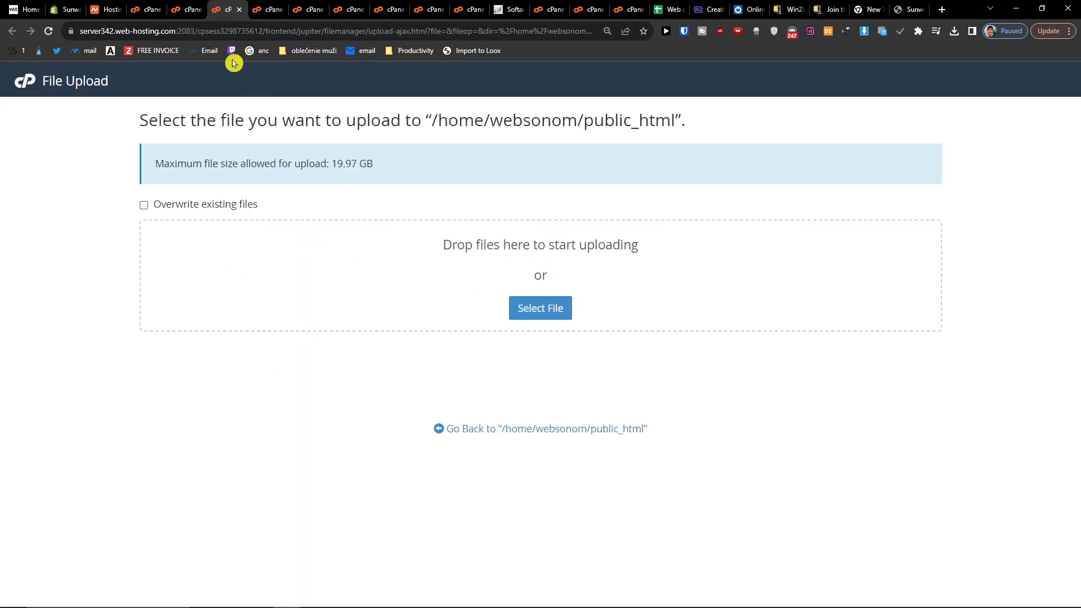
left_click(540, 428)
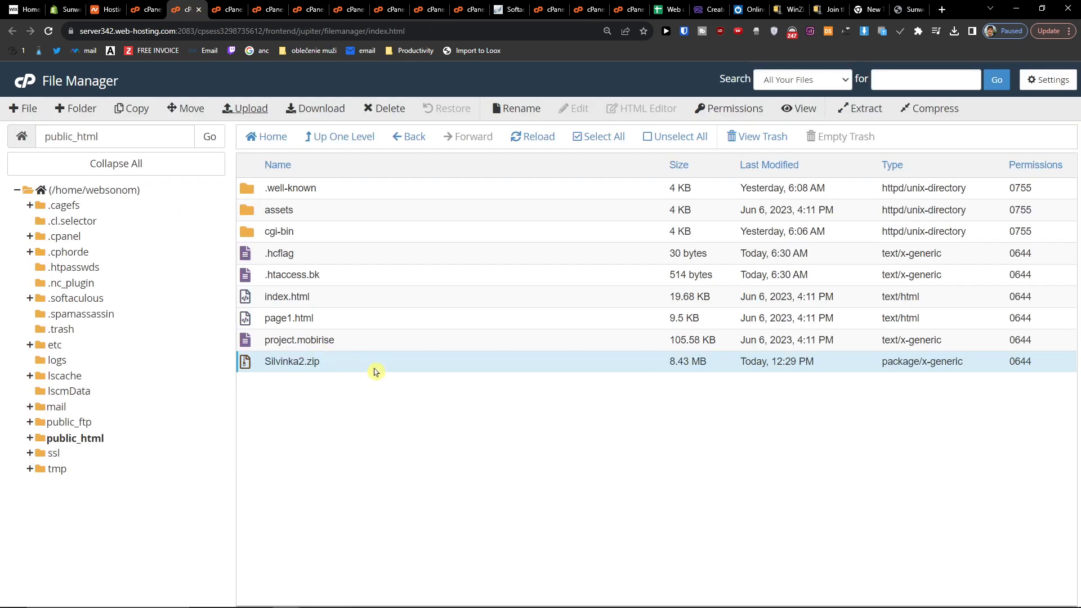